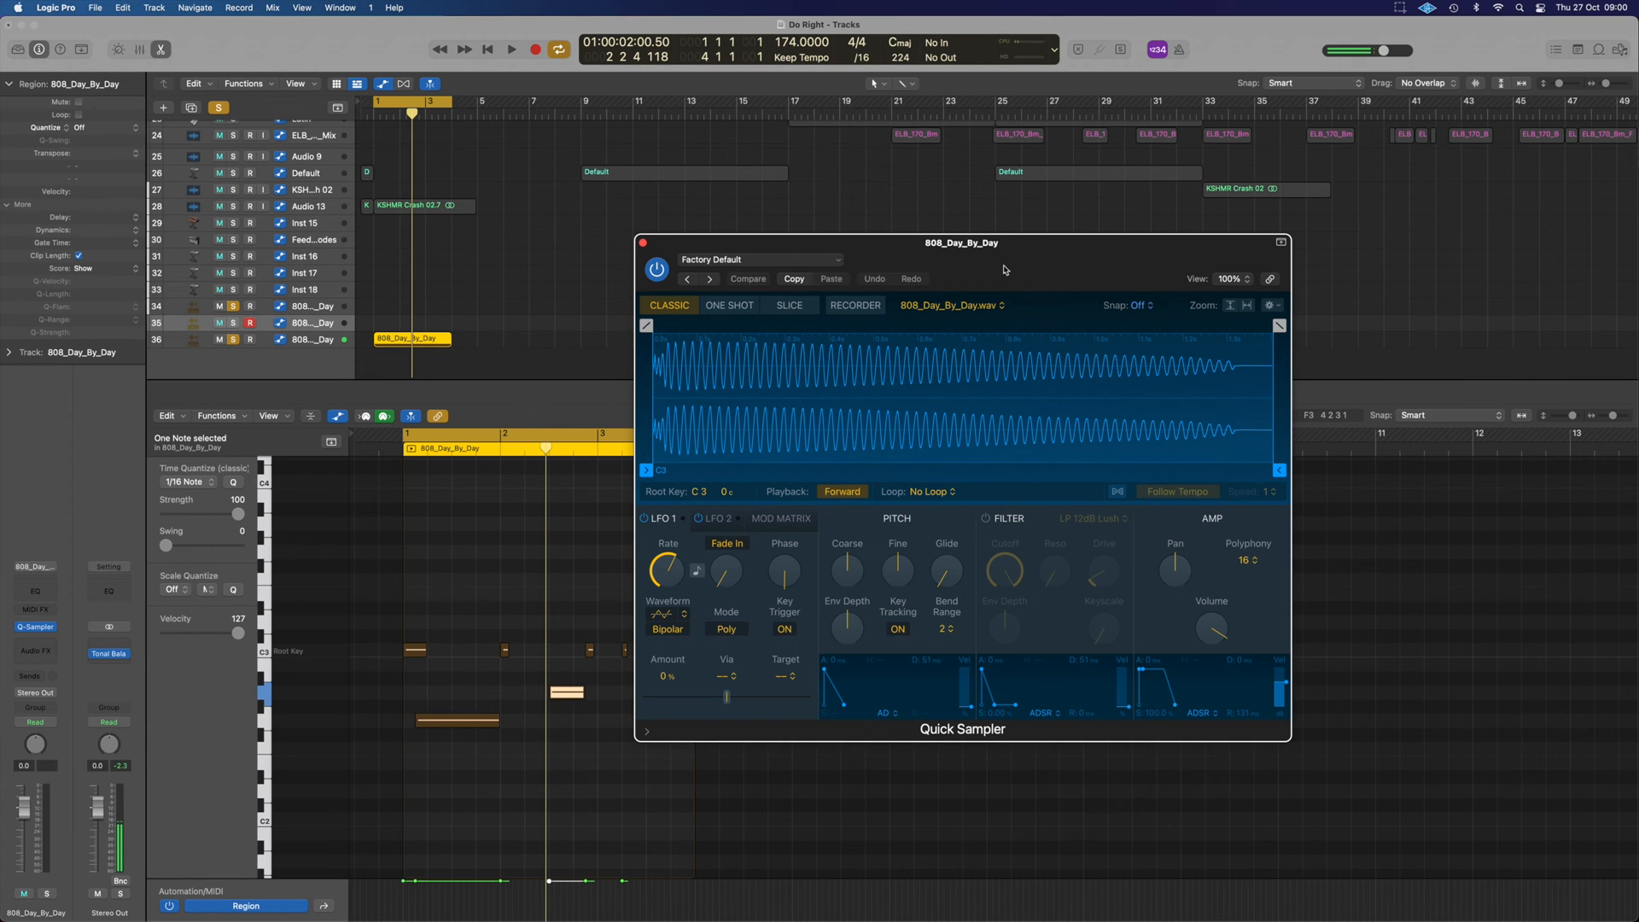
- Switch the 808 Quick Sampler's polyphony from 16 voices to Mono
{"action": "left_click", "coordinate": [510, 48]}
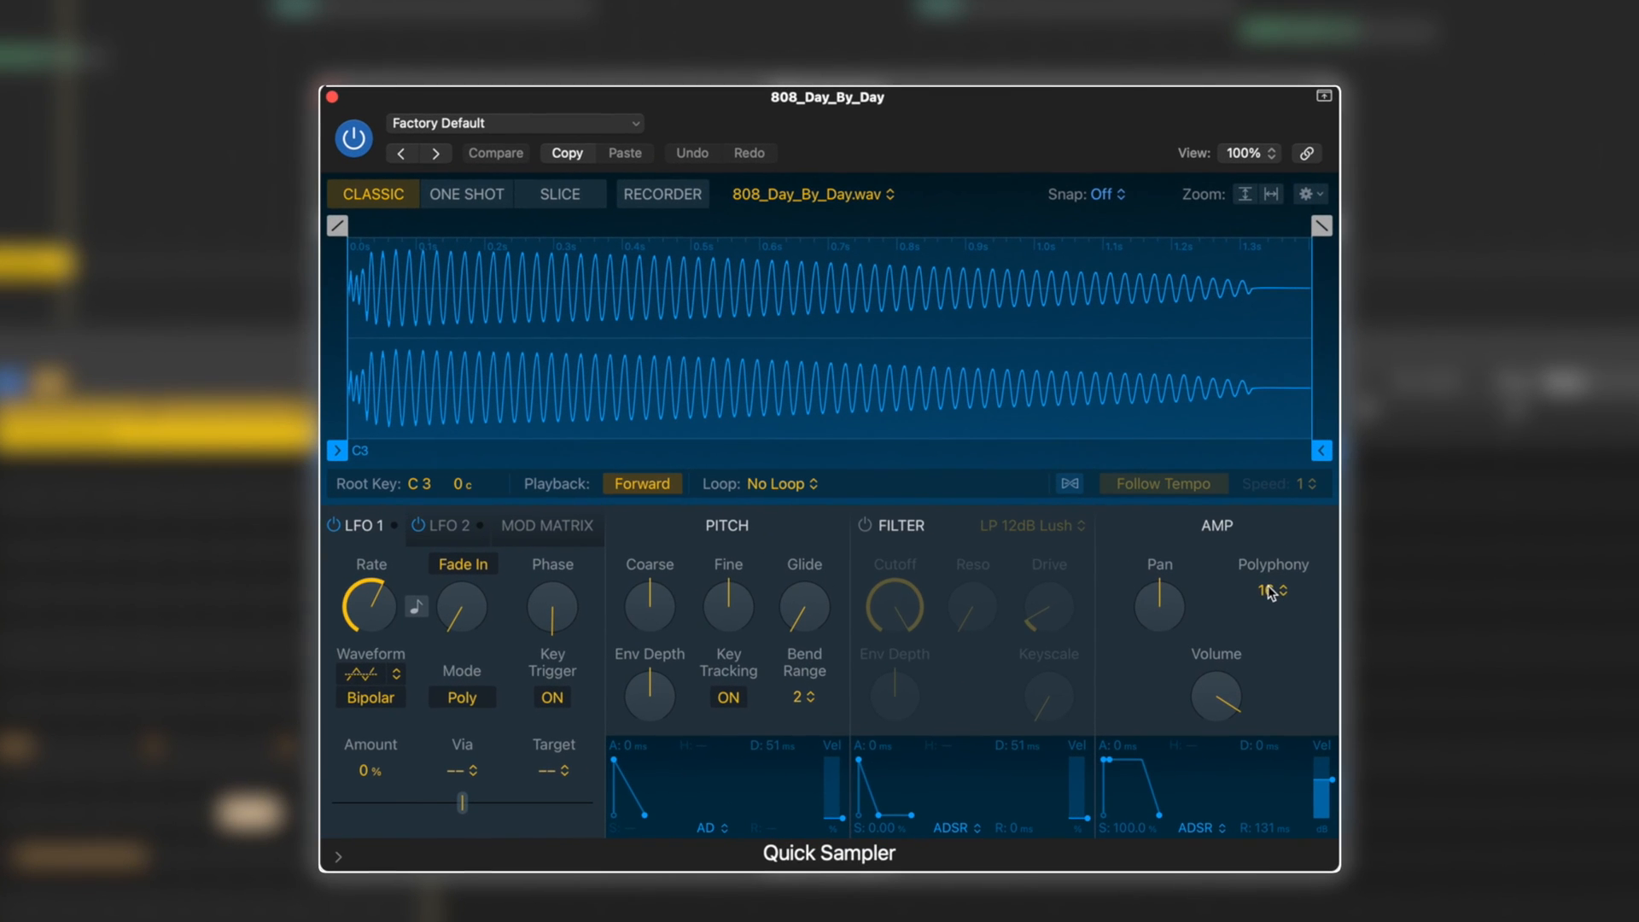
{"action": "left_click", "coordinate": [1270, 592]}
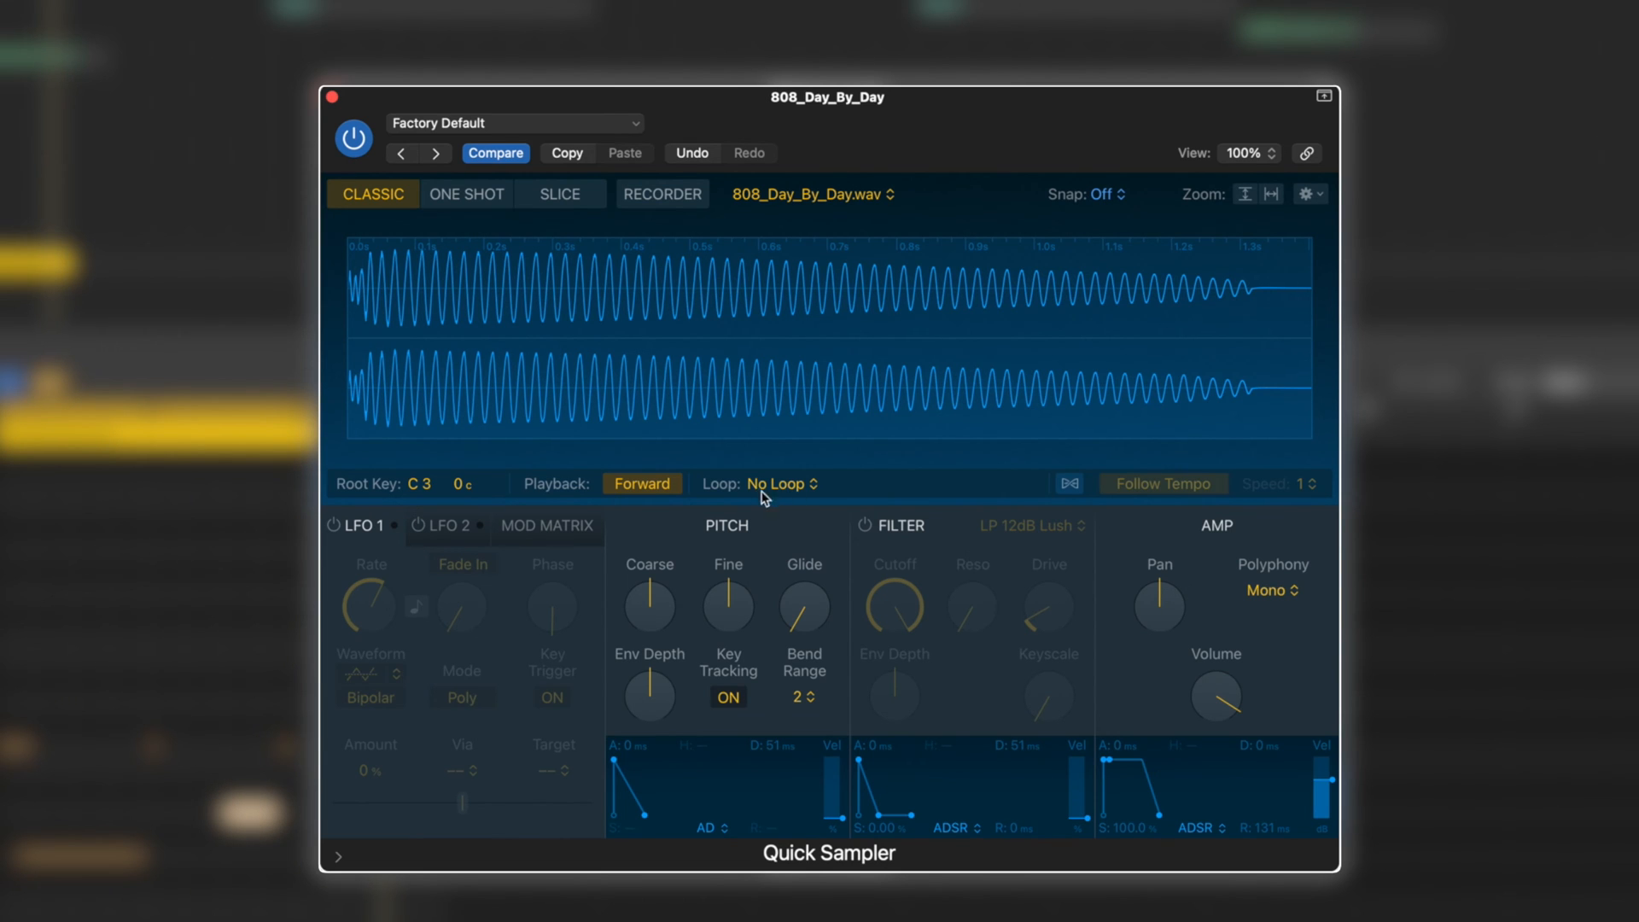
- Set the sample's loop mode to Forward and loop-point snapping to Zero-X
{"action": "left_click", "coordinate": [783, 483]}
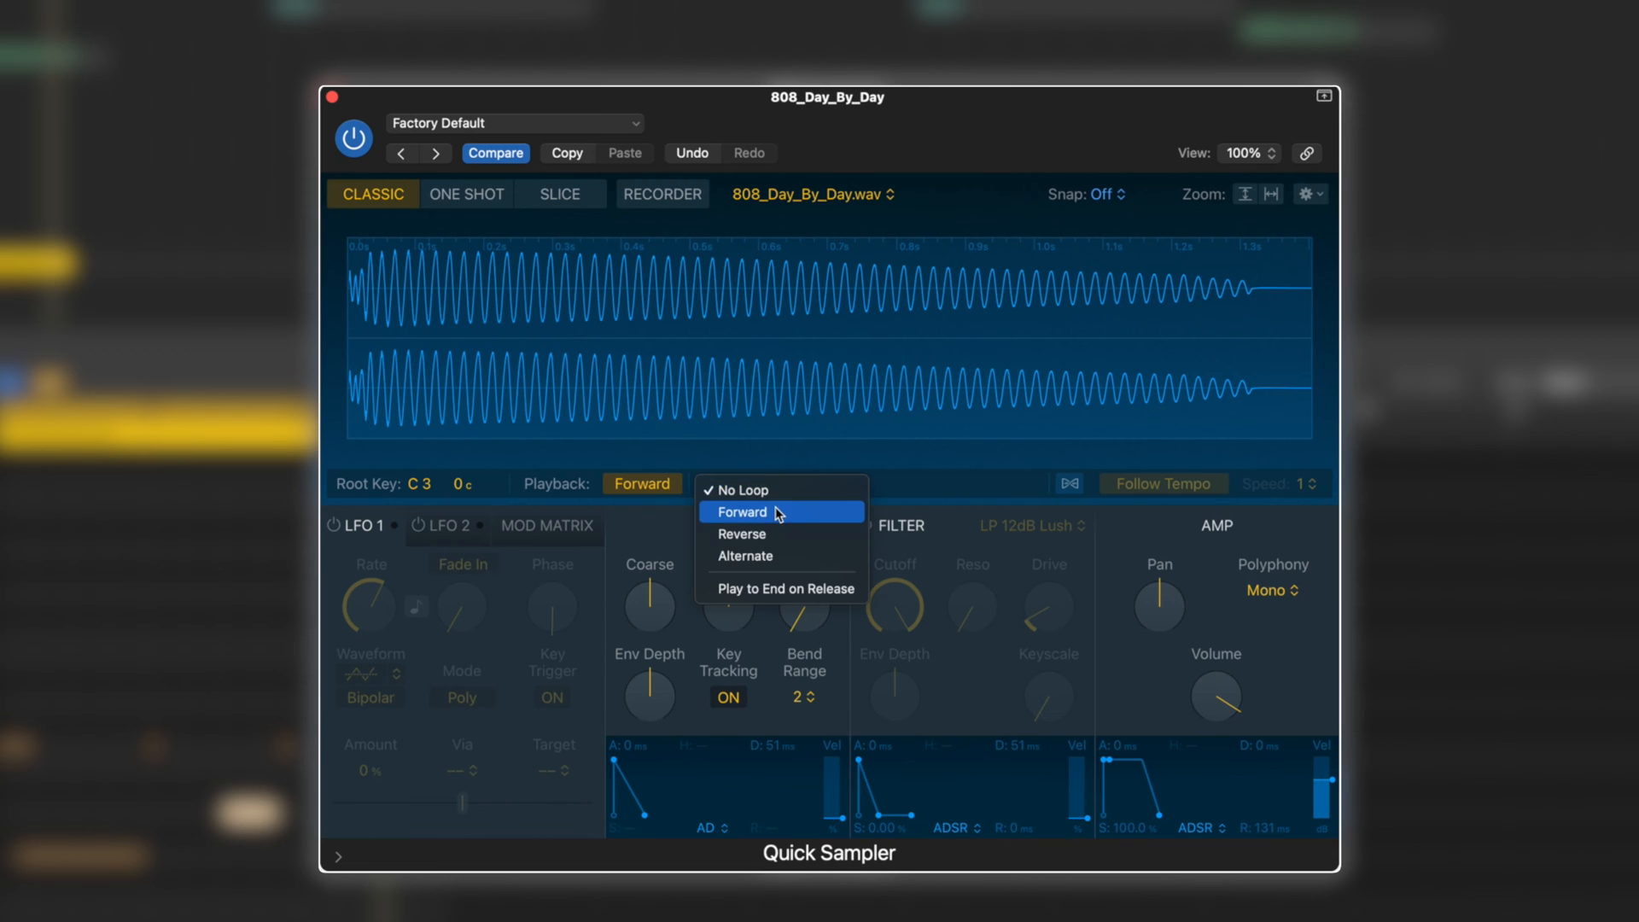
{"action": "left_click", "coordinate": [742, 510]}
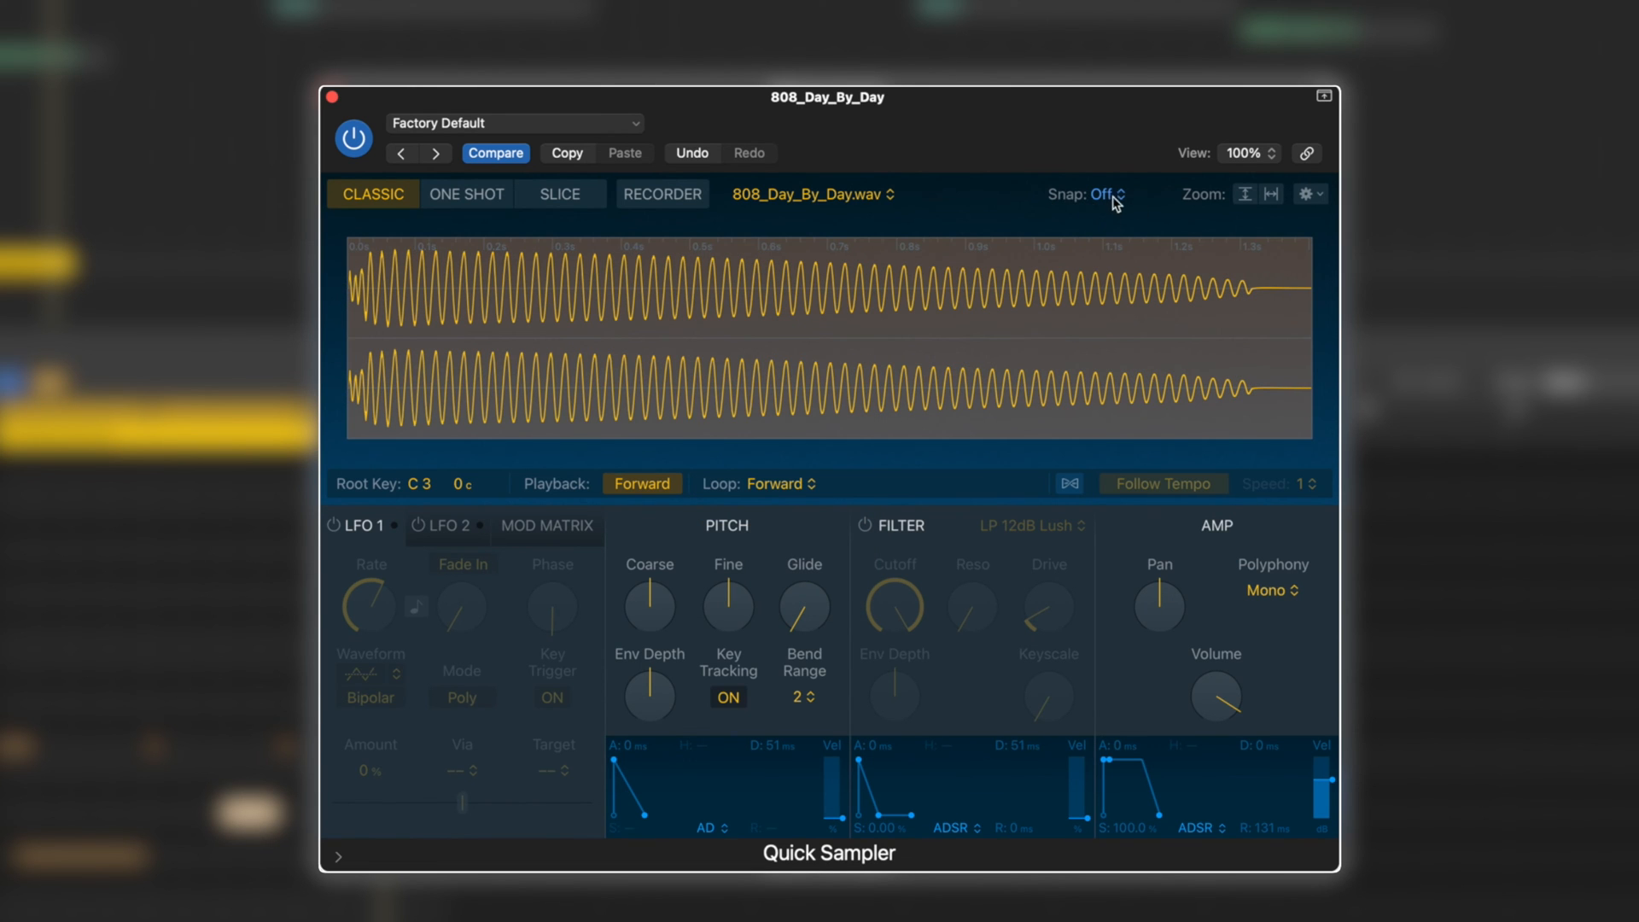
{"action": "left_click", "coordinate": [1110, 192]}
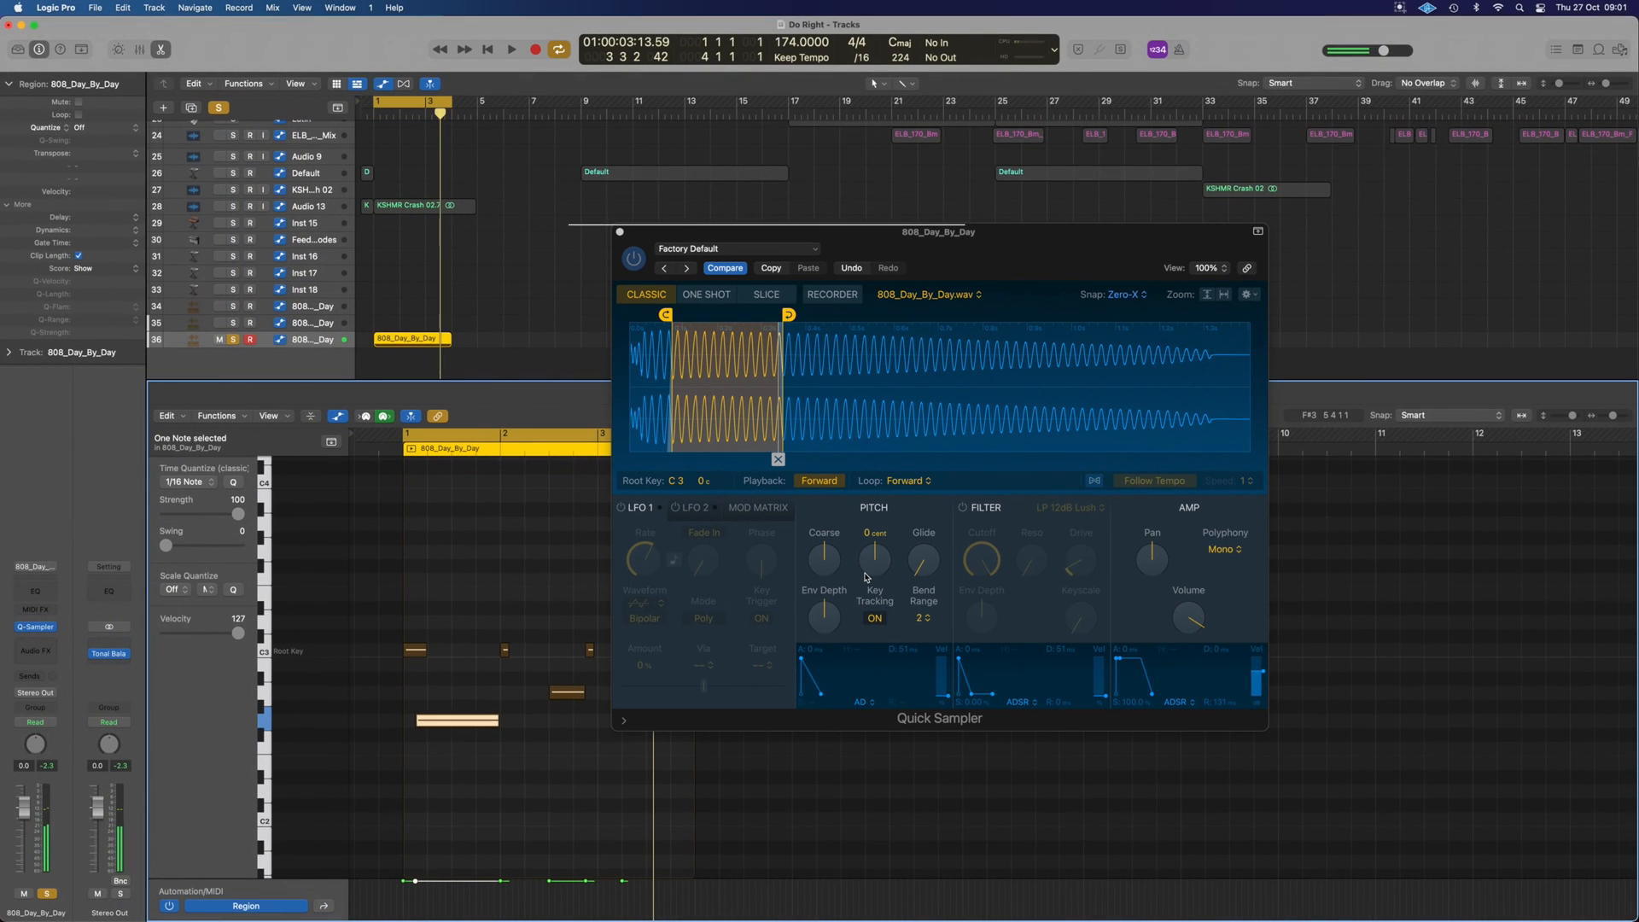
{"action": "left_click", "coordinate": [510, 50]}
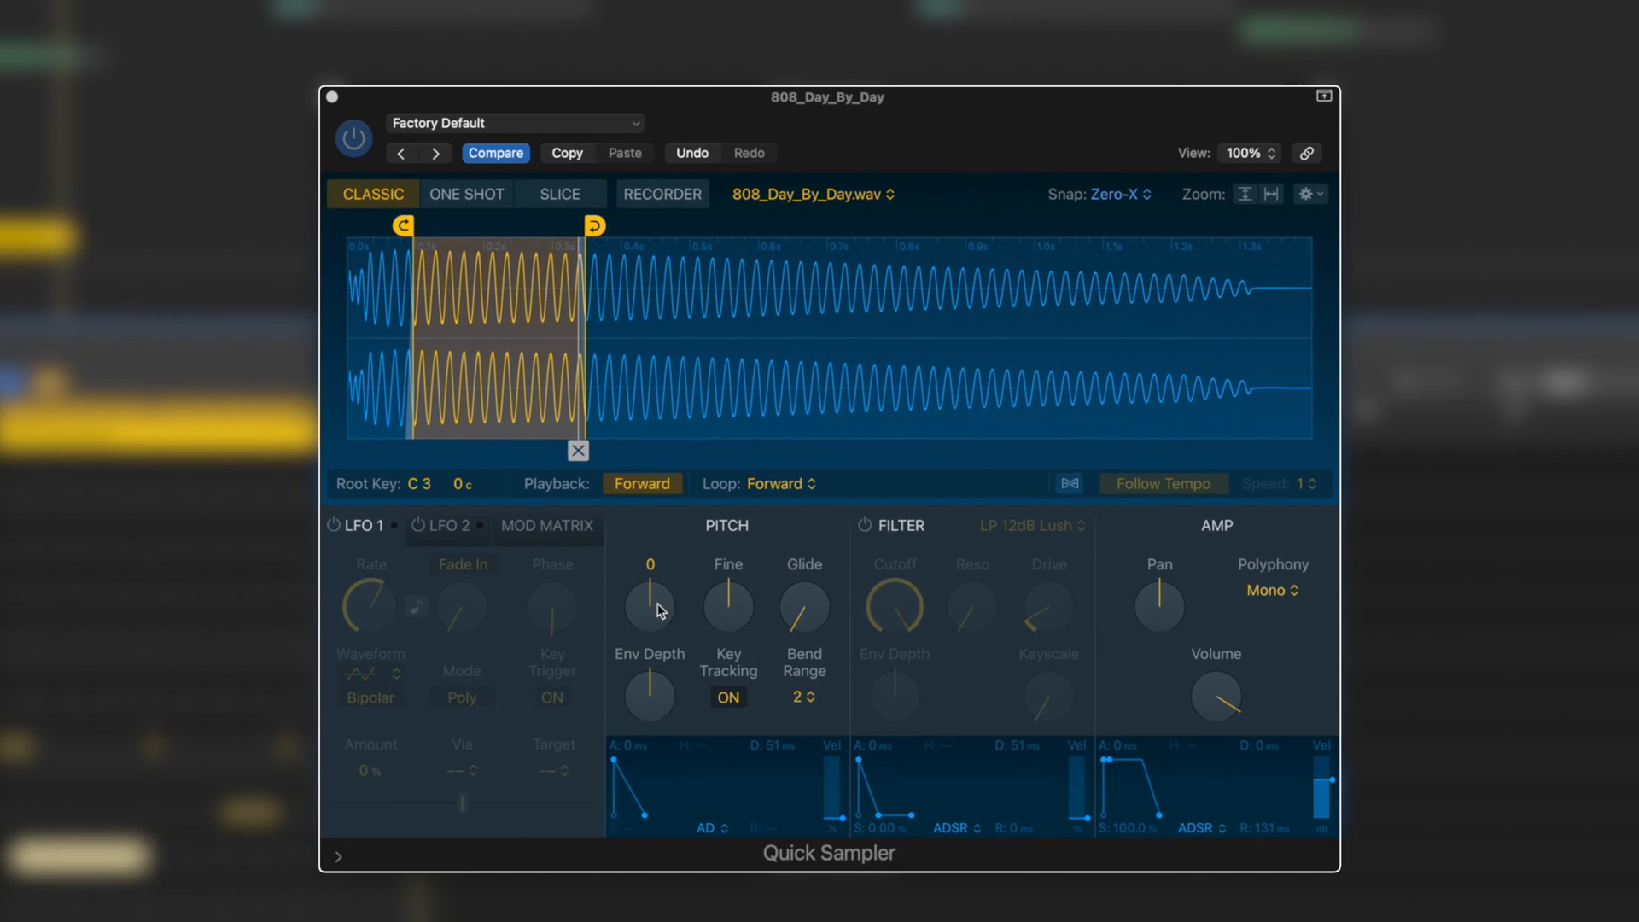
- Pitch the 808 down about eight semitones, add glide and raise the pitch Env Depth
{"action": "left_click_drag", "start_coordinate": [649, 606], "coordinate": [654, 626]}
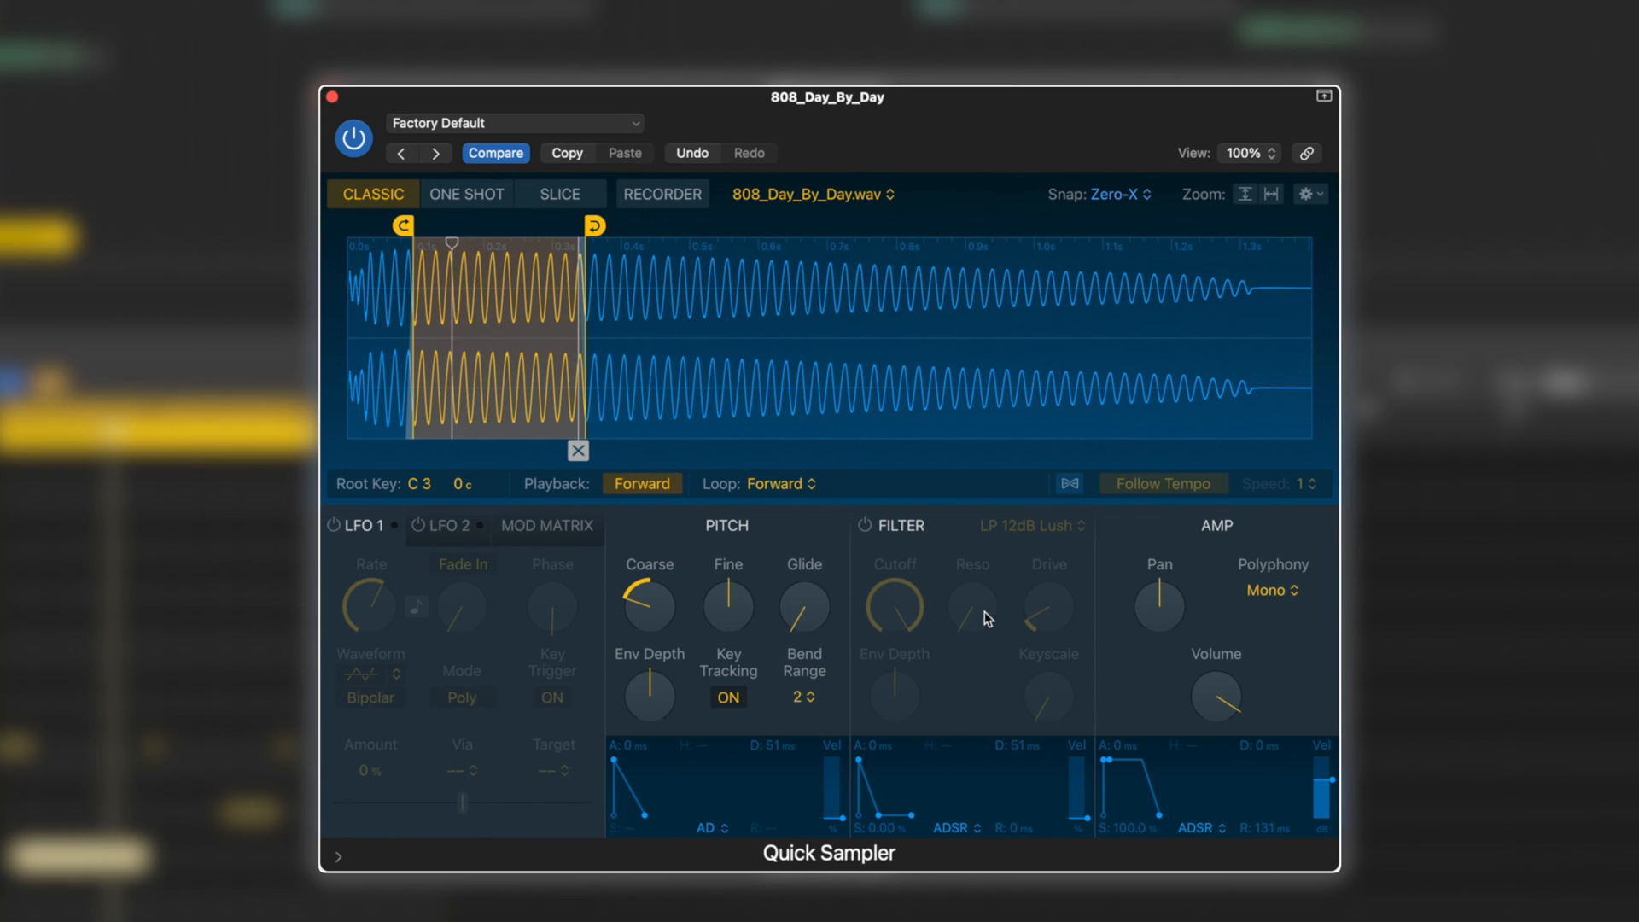
{"action": "left_click_drag", "start_coordinate": [648, 606], "coordinate": [649, 586]}
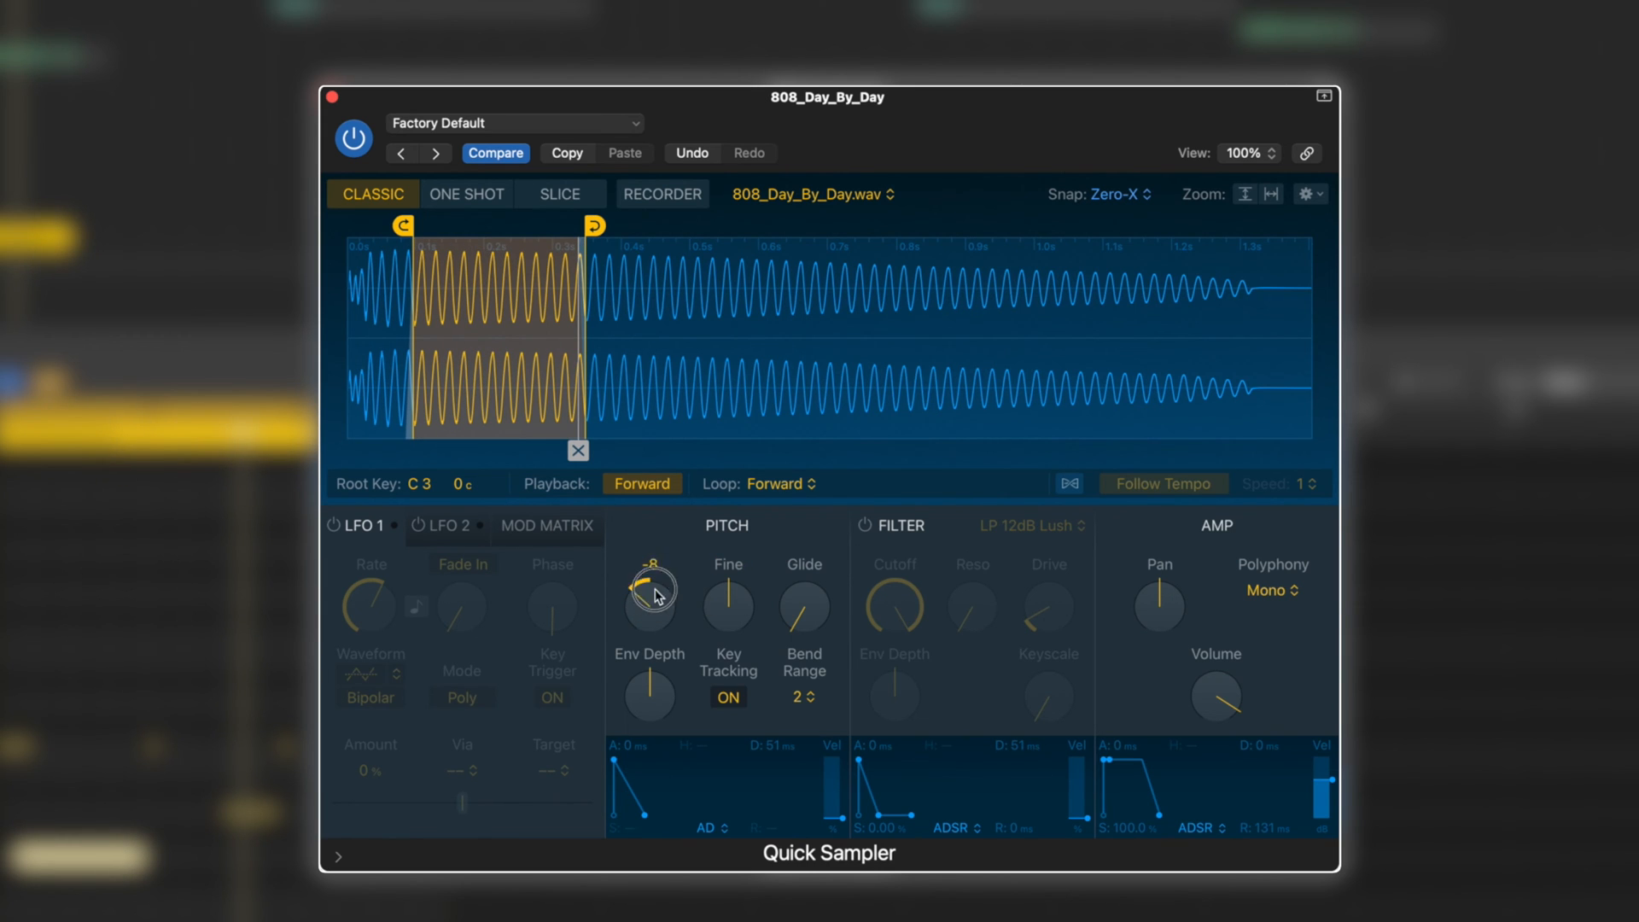
{"action": "left_click_drag", "start_coordinate": [648, 604], "coordinate": [654, 590]}
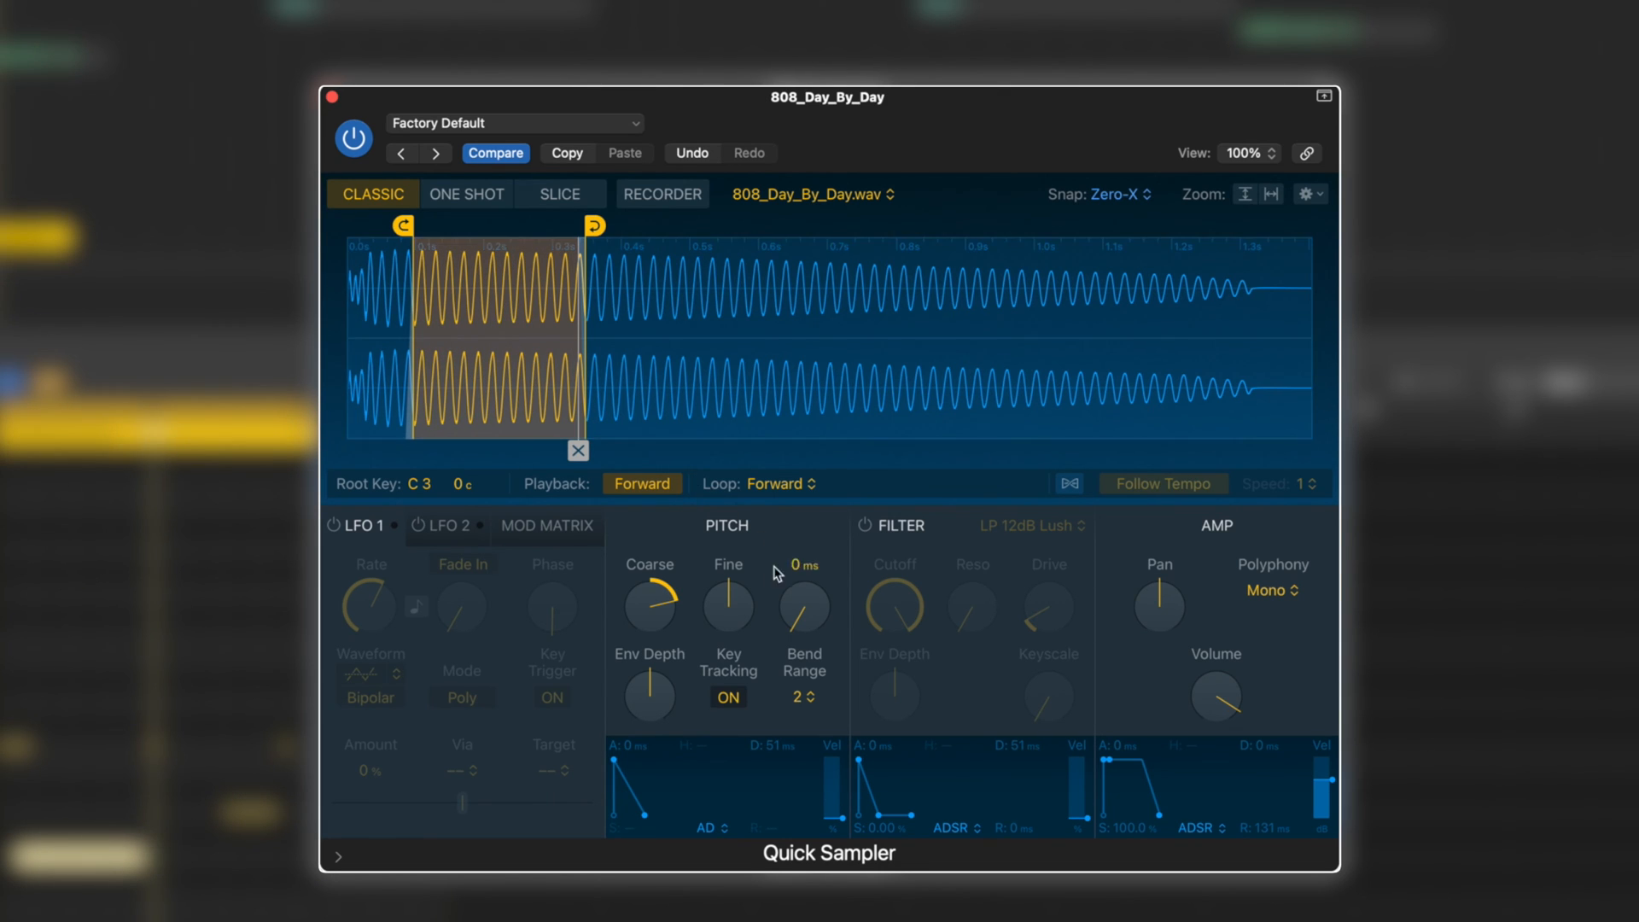
{"action": "mouse_move", "coordinate": [807, 624]}
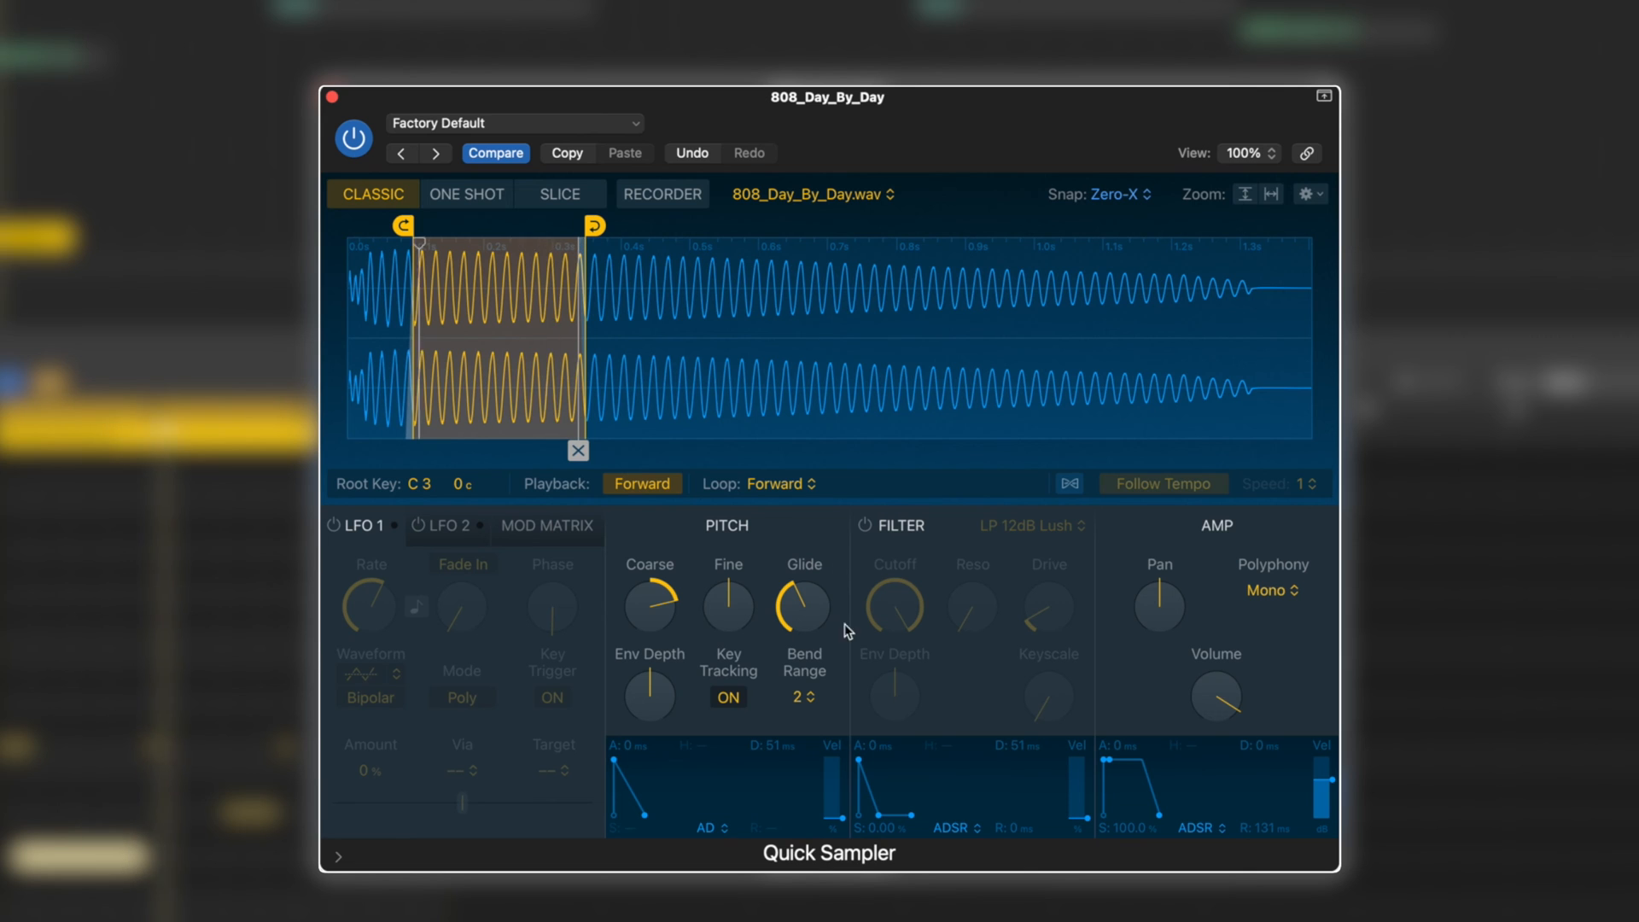
{"action": "left_click_drag", "start_coordinate": [648, 698], "coordinate": [654, 685]}
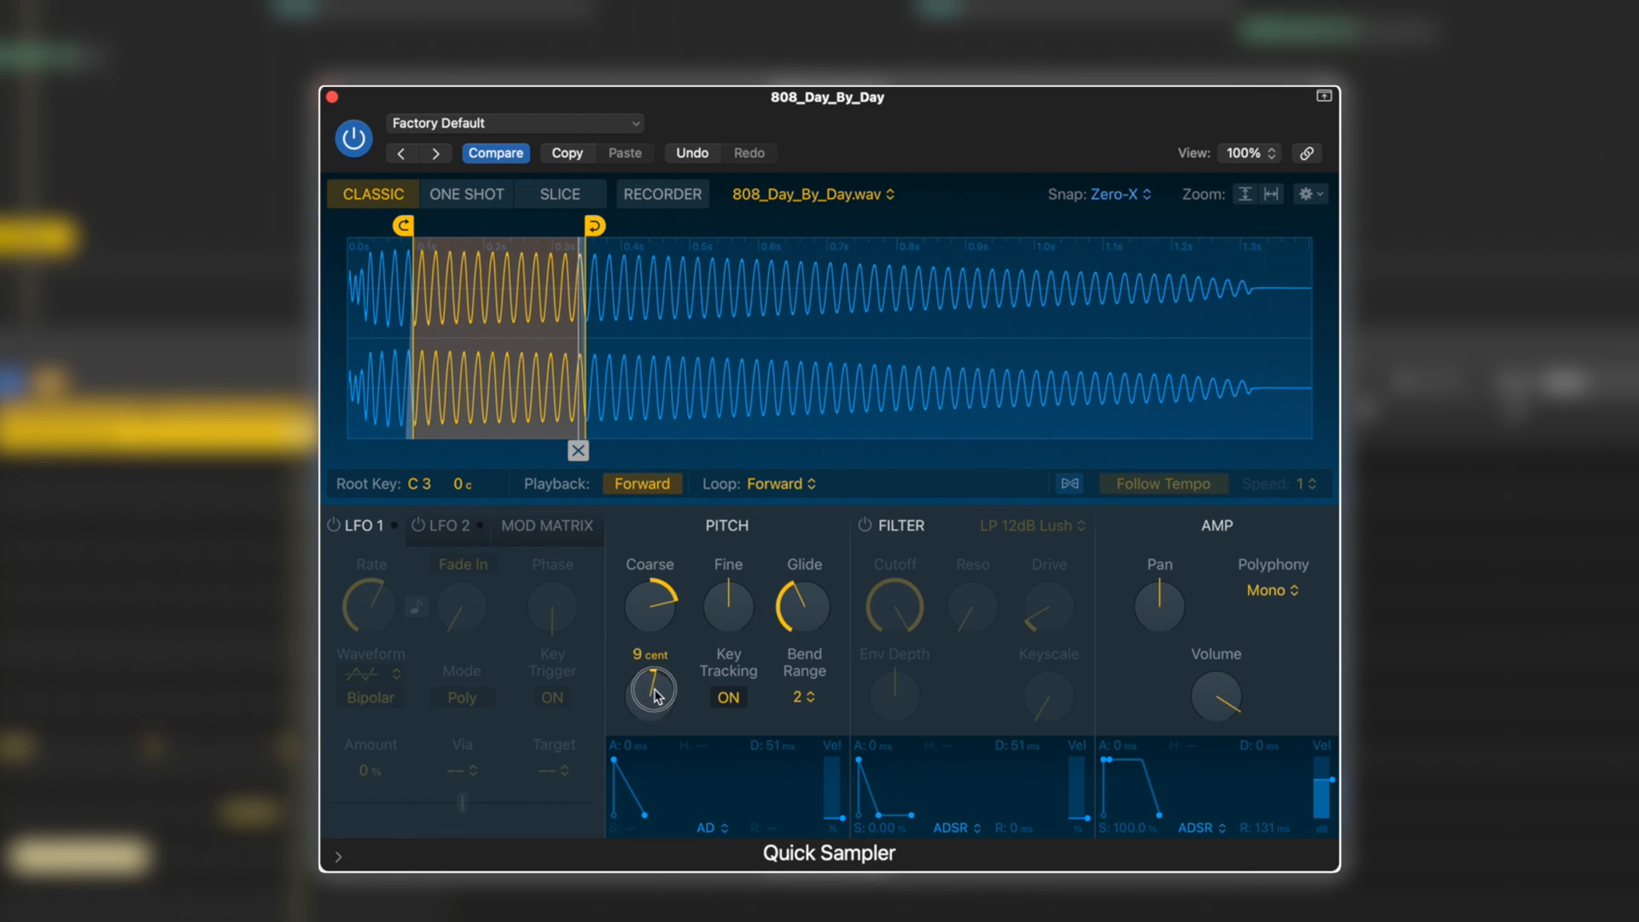
{"action": "left_click_drag", "start_coordinate": [651, 695], "coordinate": [655, 679]}
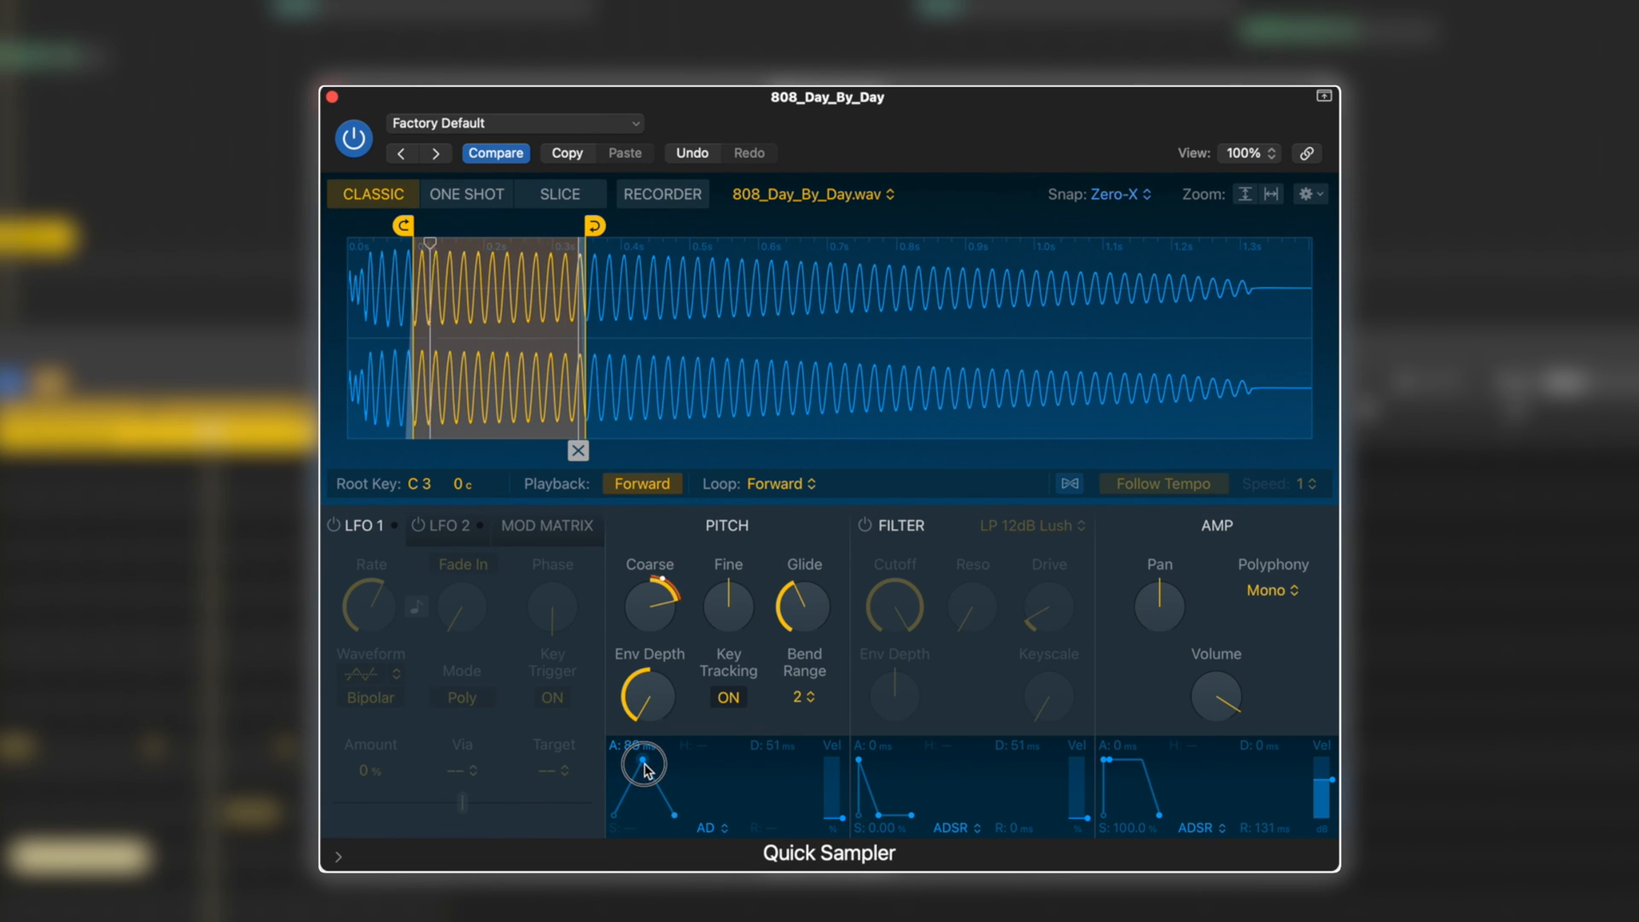
- Set the pitch envelope attack to 775 ms, glide to 563 ms and Bend Range to 6
{"action": "left_click_drag", "start_coordinate": [645, 765], "coordinate": [664, 756]}
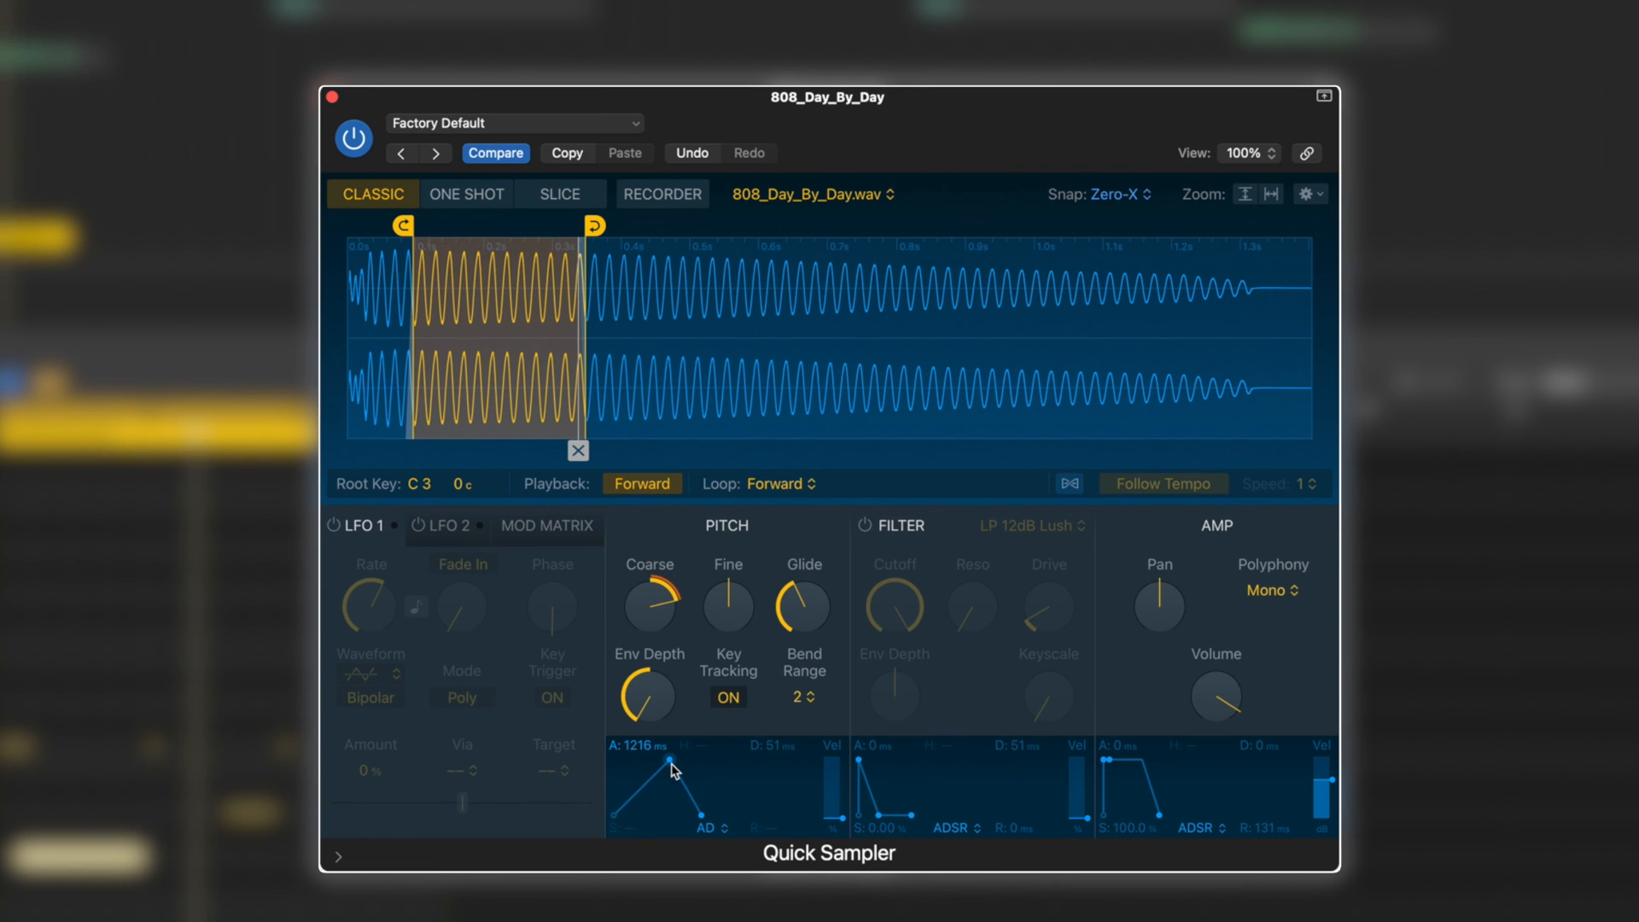
{"action": "left_click_drag", "start_coordinate": [674, 771], "coordinate": [668, 766]}
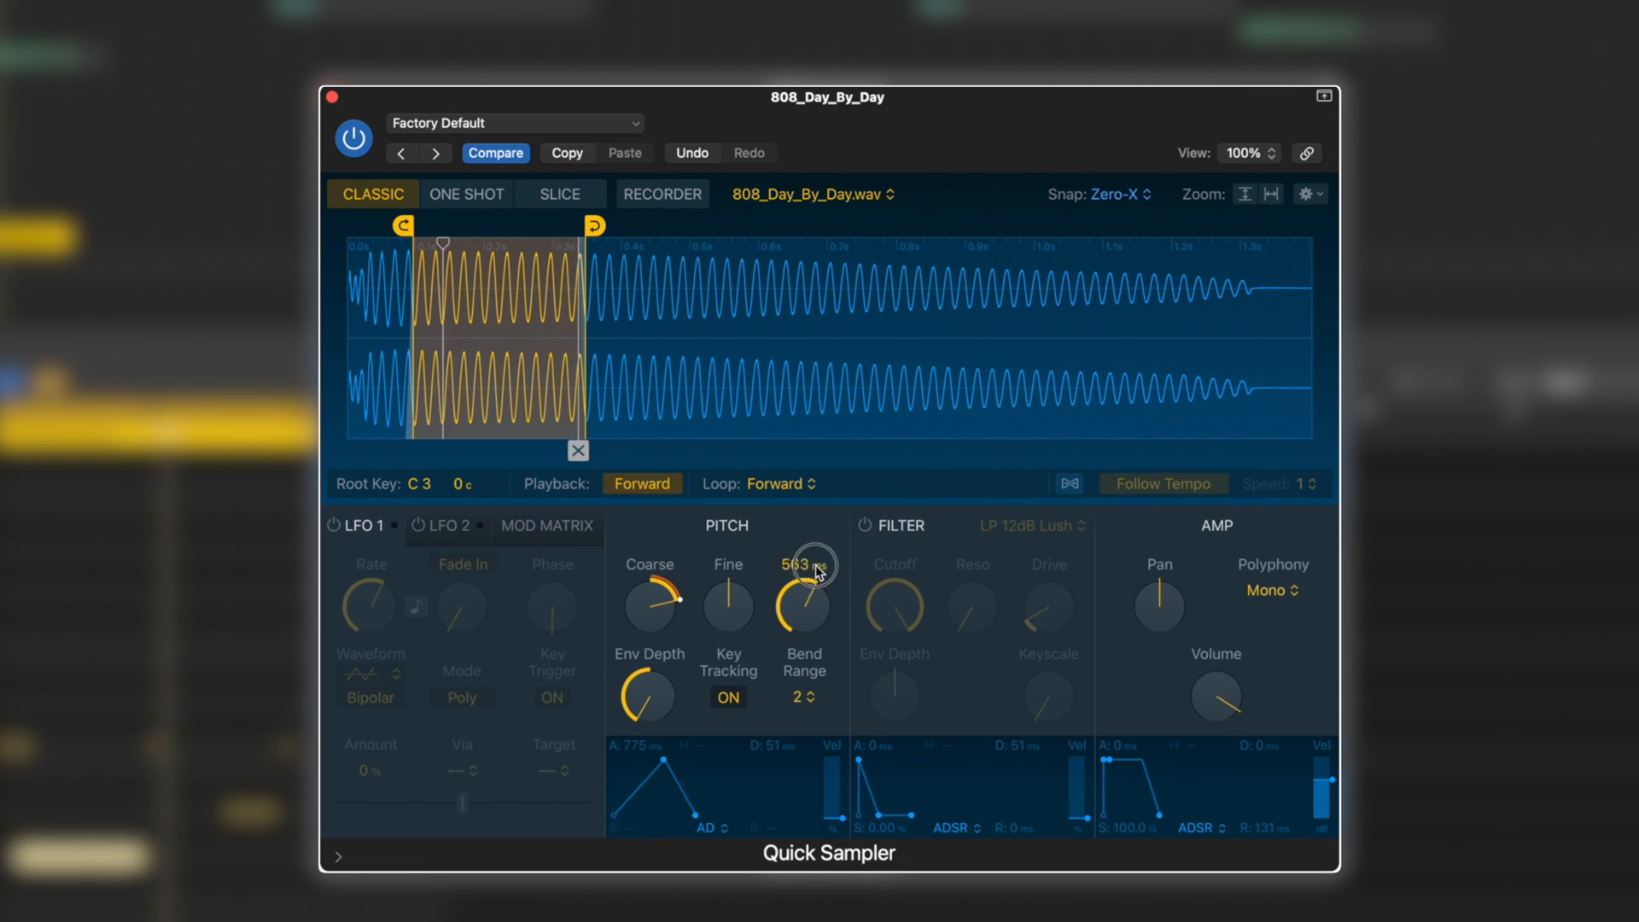
{"action": "left_click", "coordinate": [804, 696]}
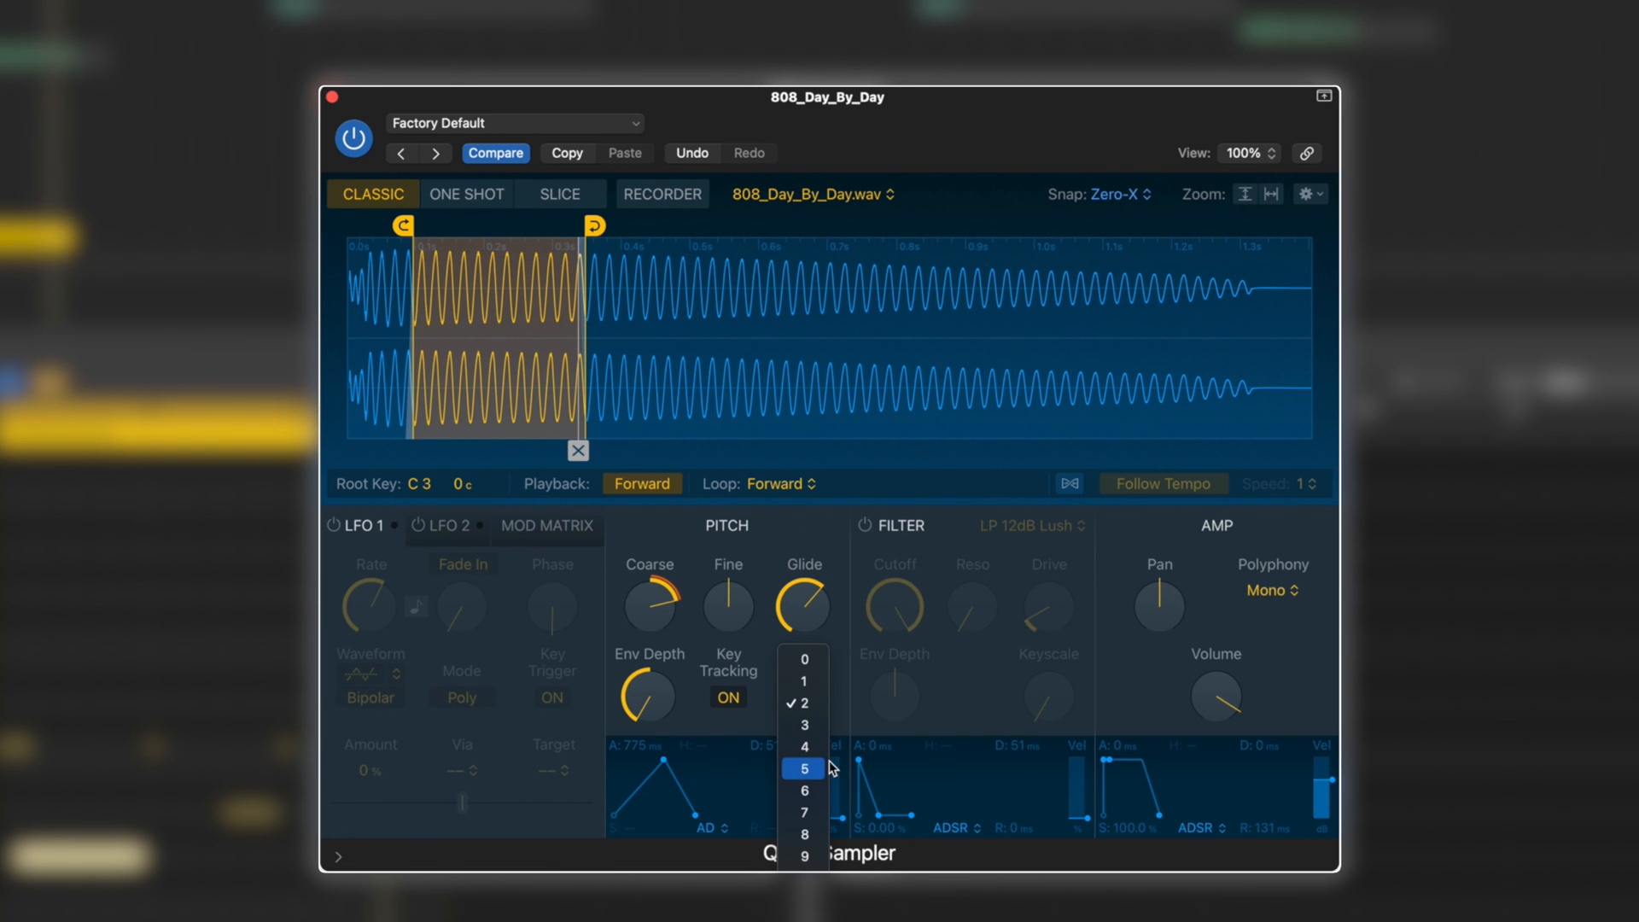
{"action": "left_click", "coordinate": [804, 790]}
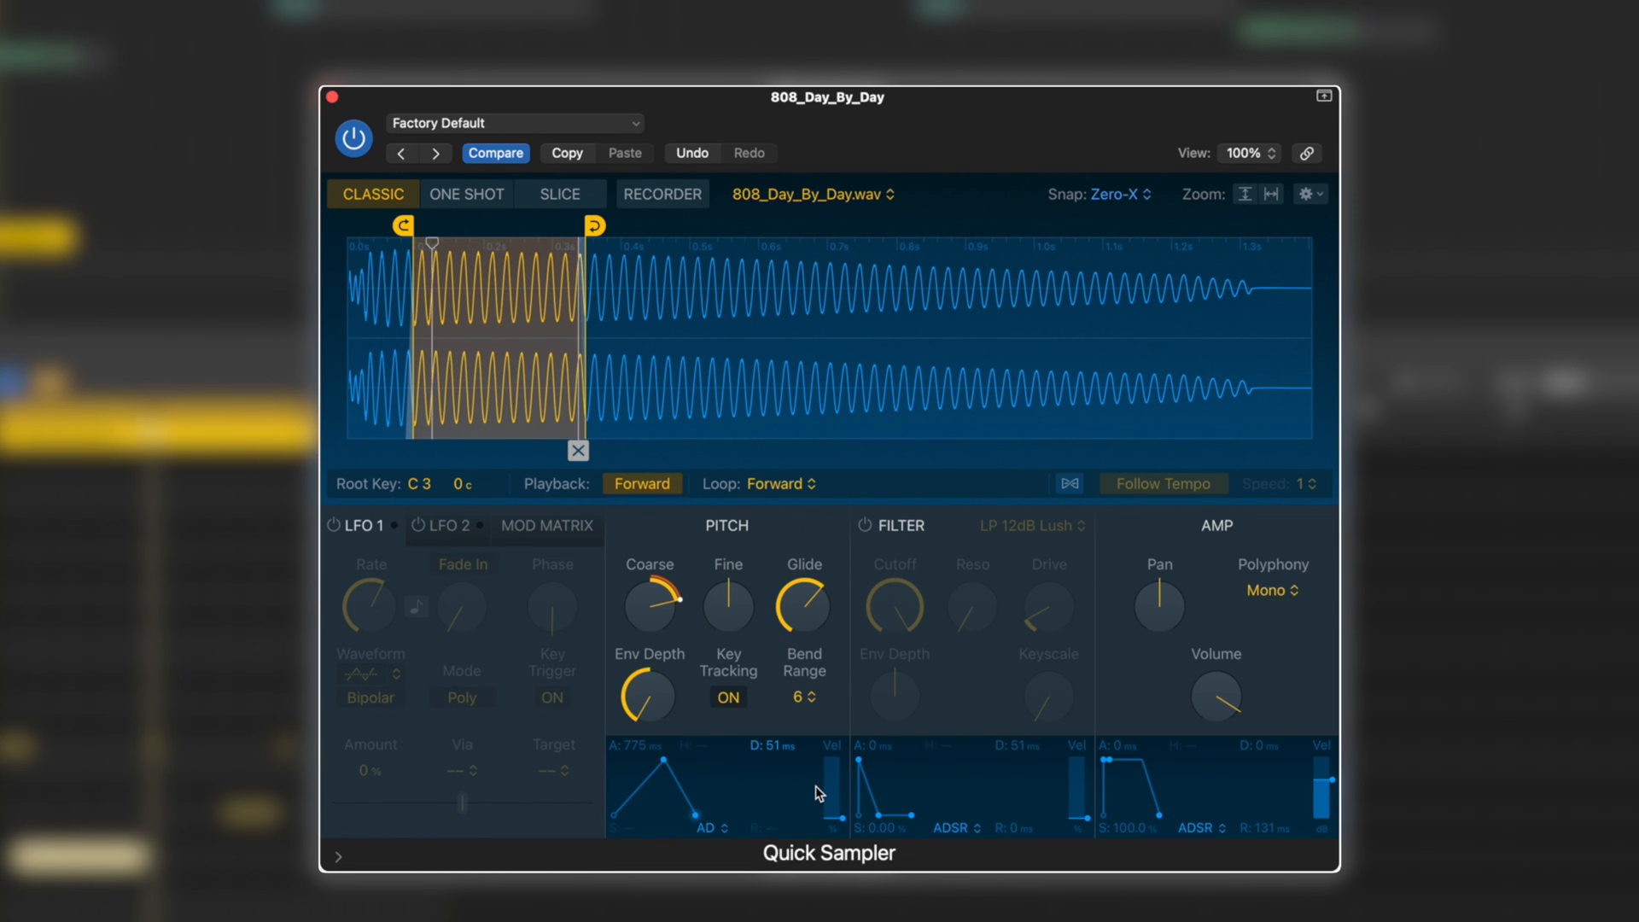
{"action": "left_click_drag", "start_coordinate": [430, 242], "coordinate": [532, 243]}
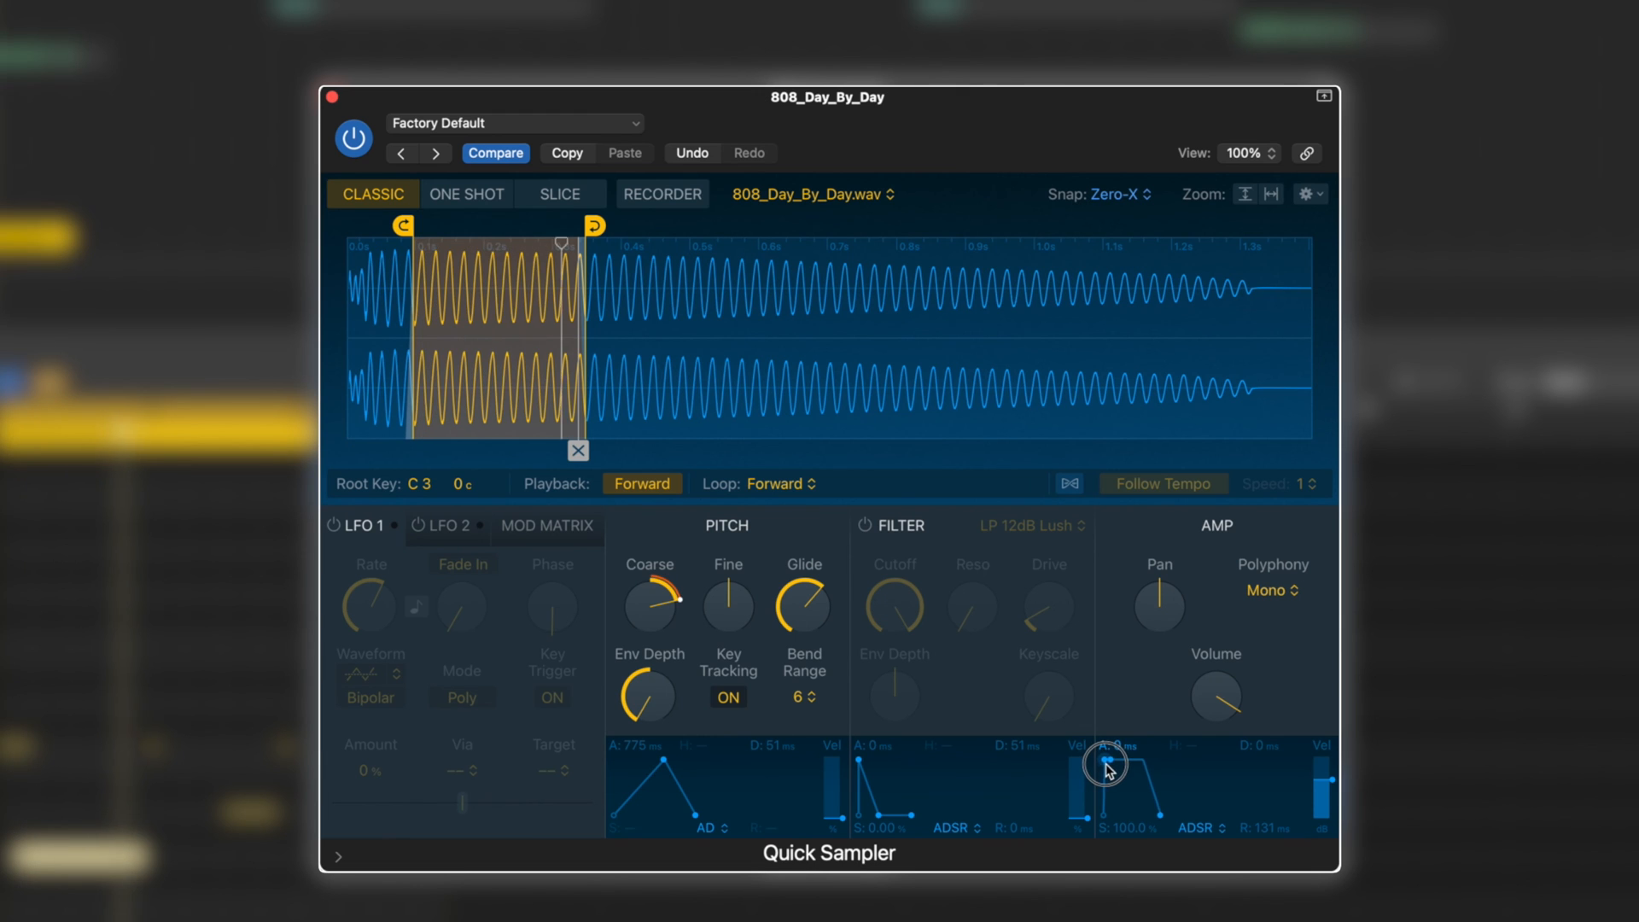
- Lengthen the Amp ADSR attack to about 7.5 ms
{"action": "left_click_drag", "start_coordinate": [1104, 752], "coordinate": [1108, 768]}
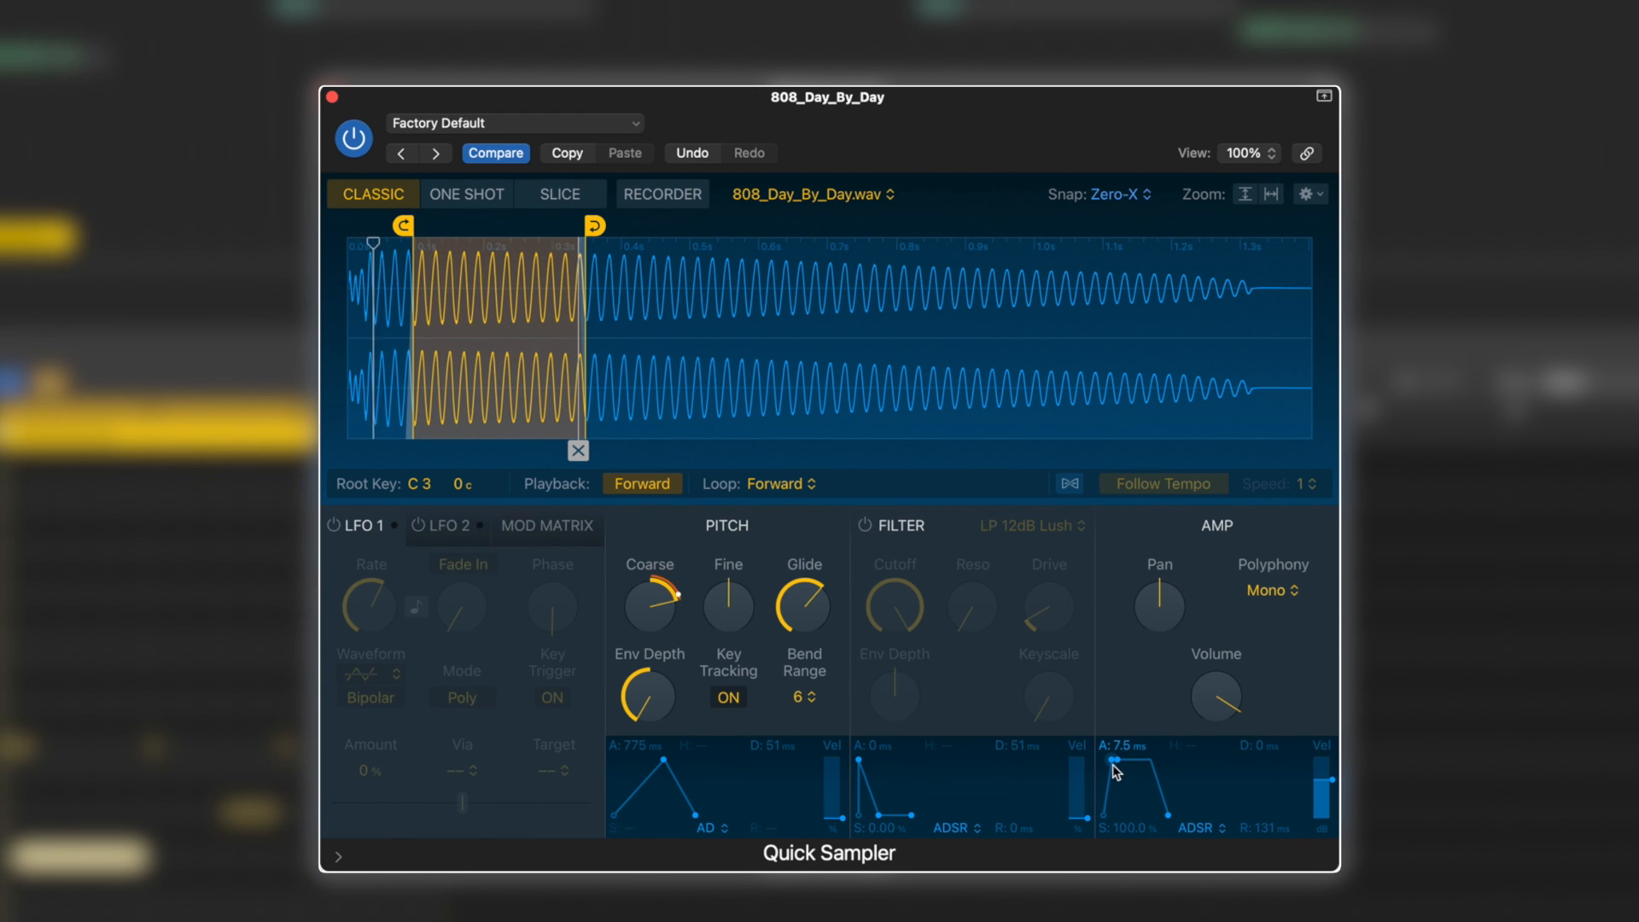
{"action": "left_click_drag", "start_coordinate": [374, 242], "coordinate": [500, 242]}
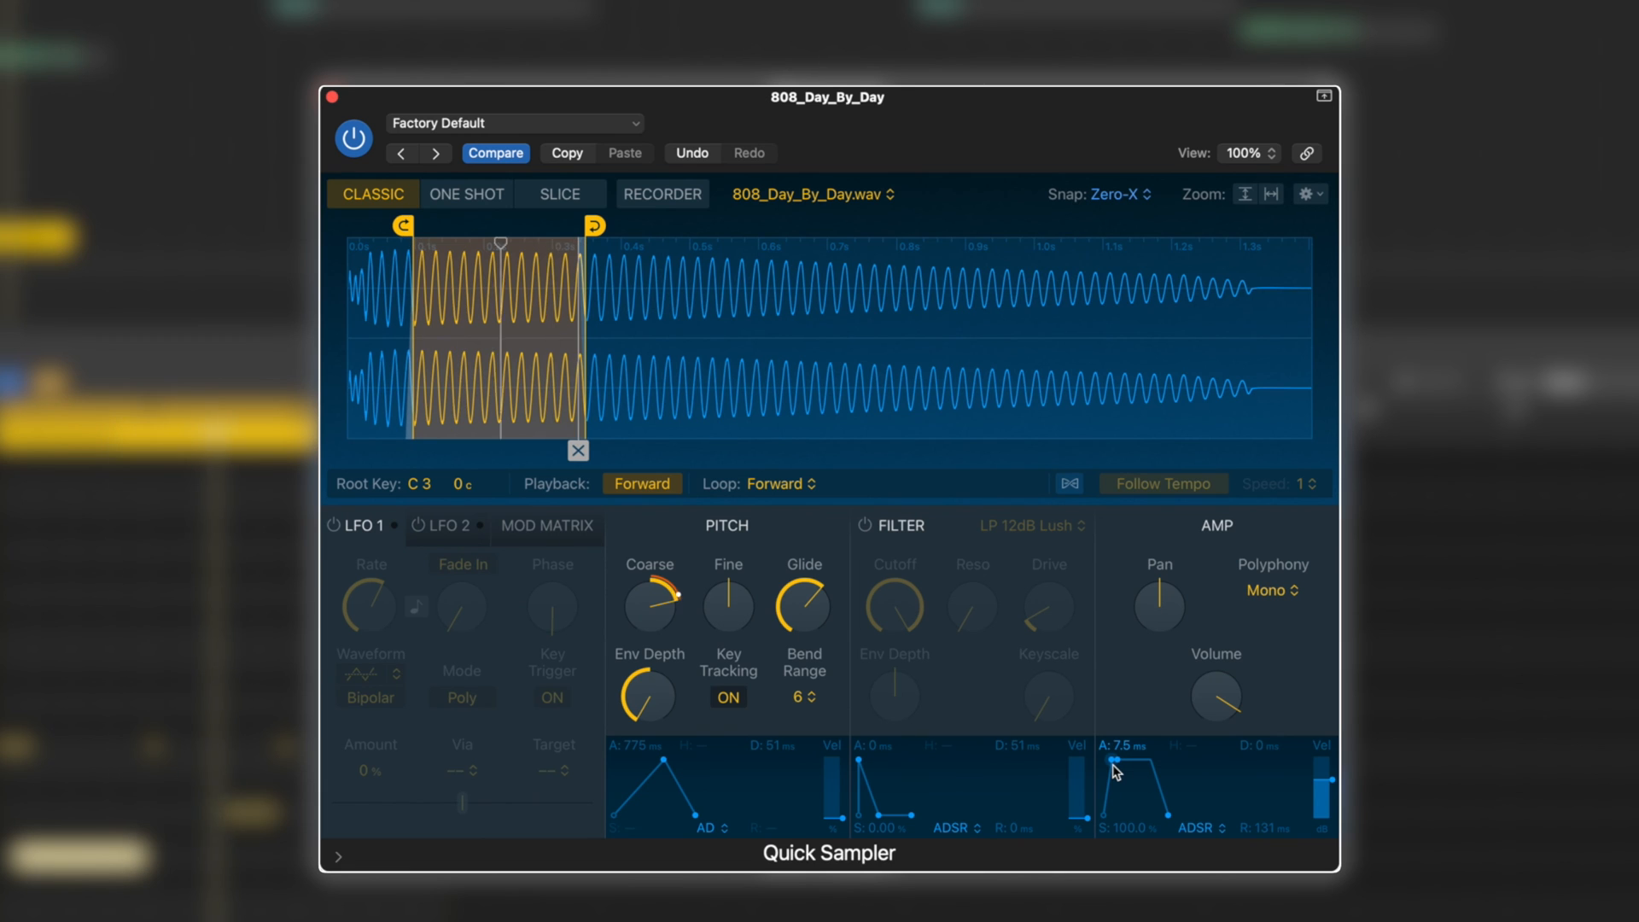